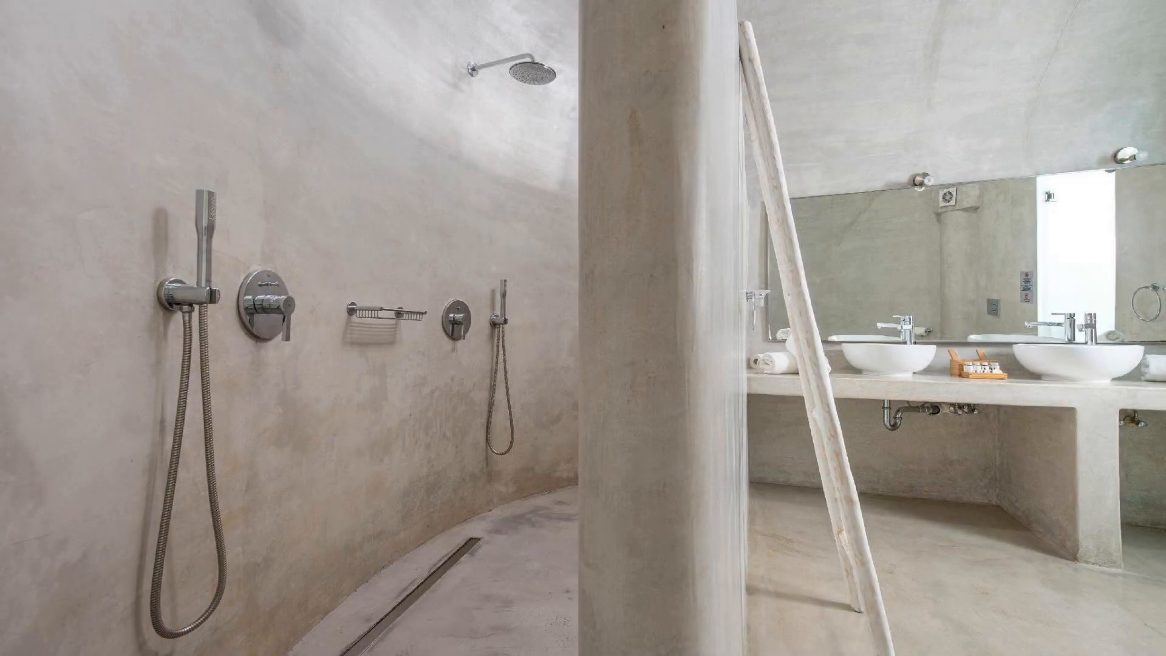
pyautogui.click(583, 328)
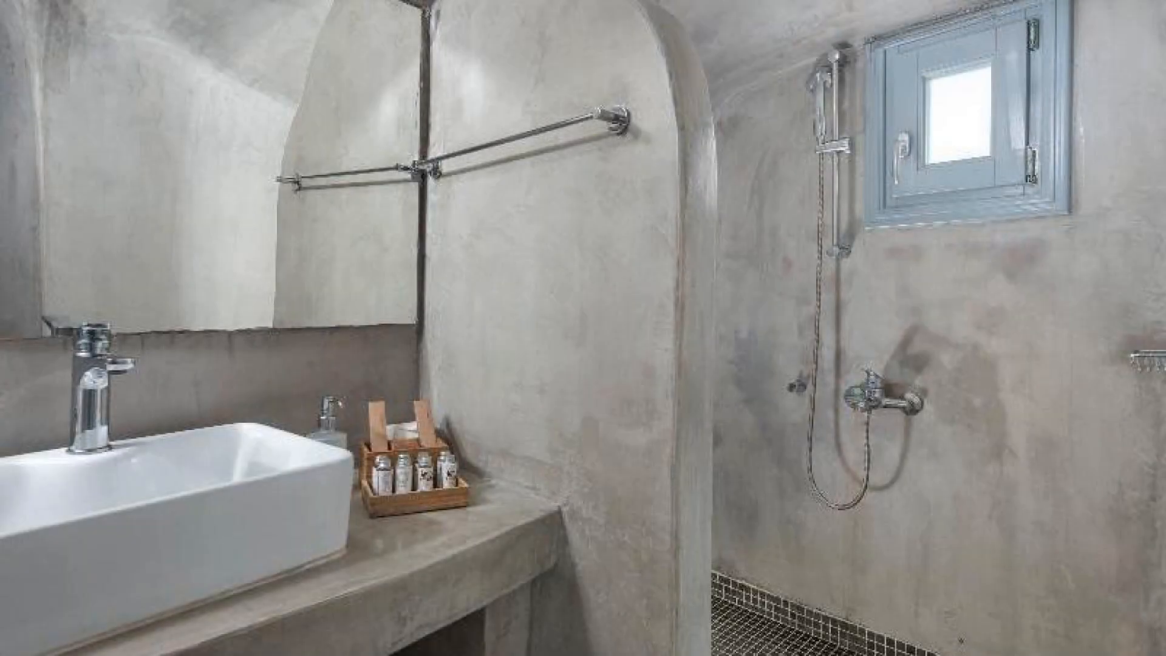